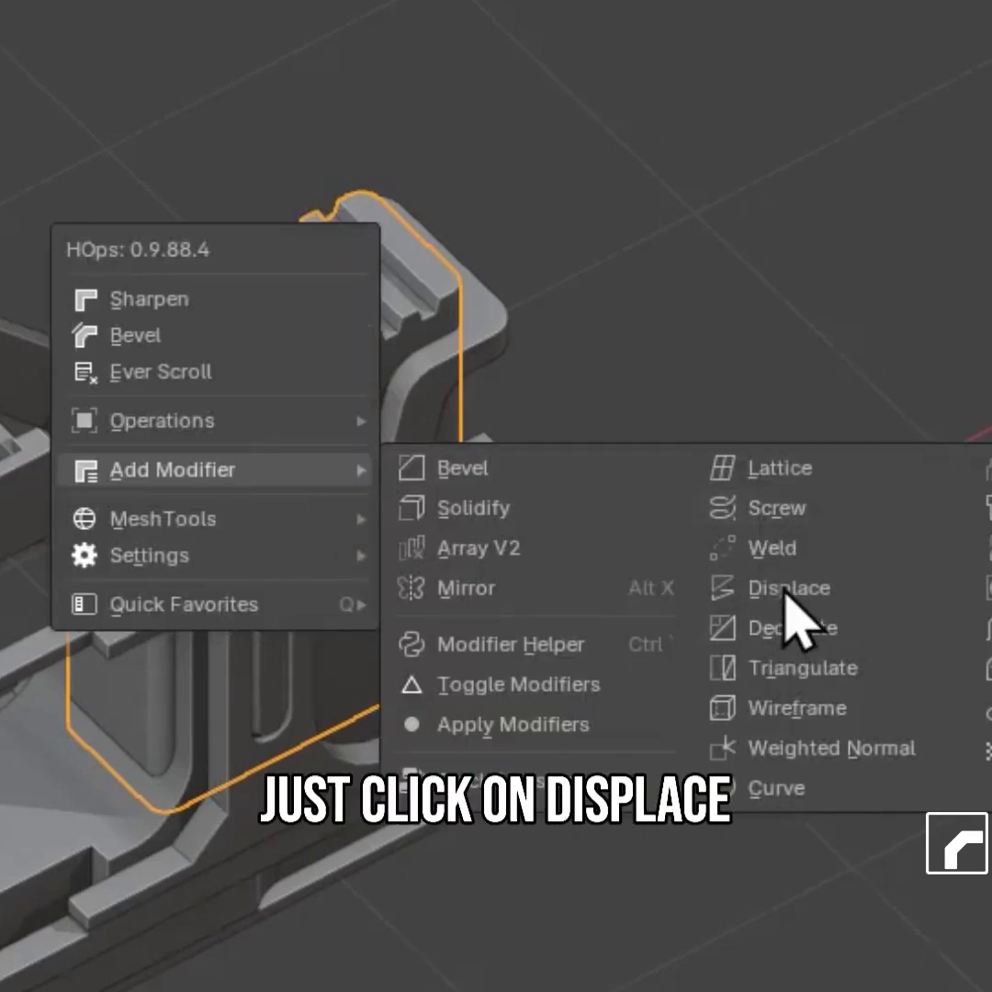
Add a HardOps Displace modifier to the slide part.
click(788, 588)
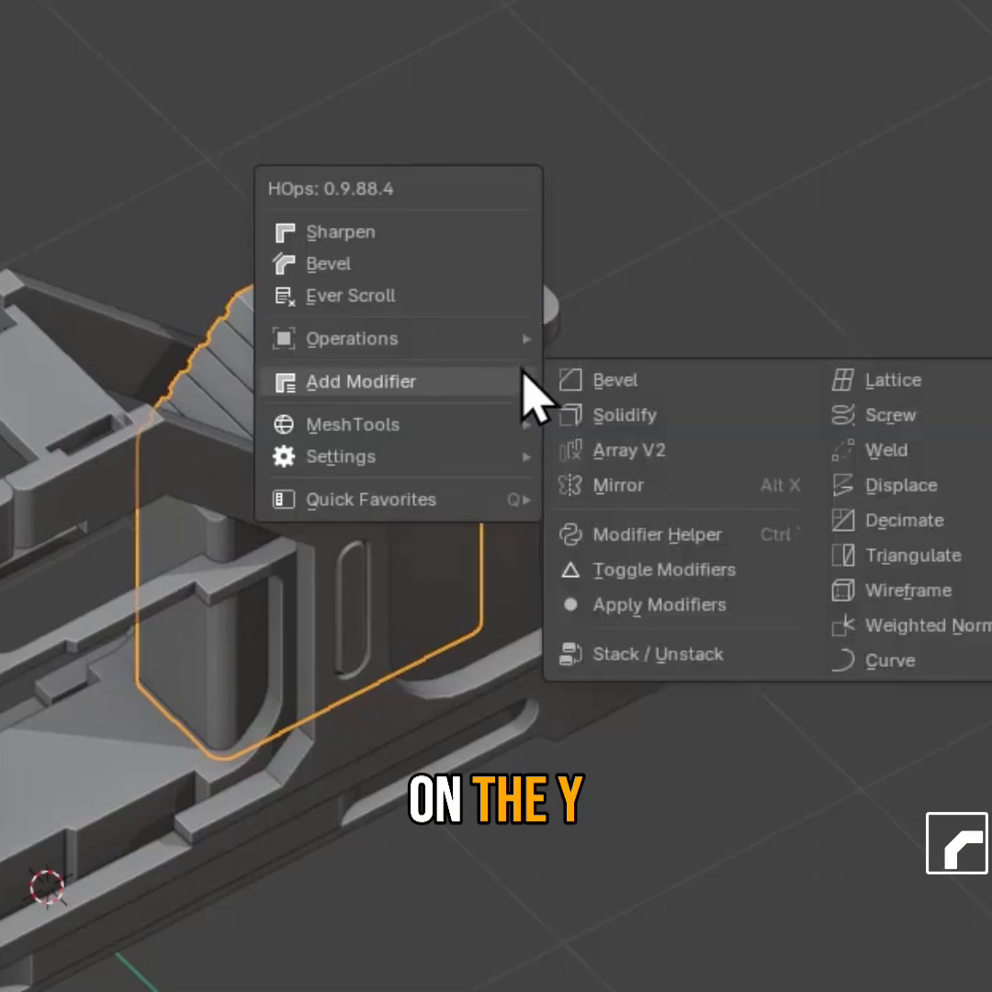
Add a second Displace modifier on the Z axis, stacking it over the X one.
click(902, 485)
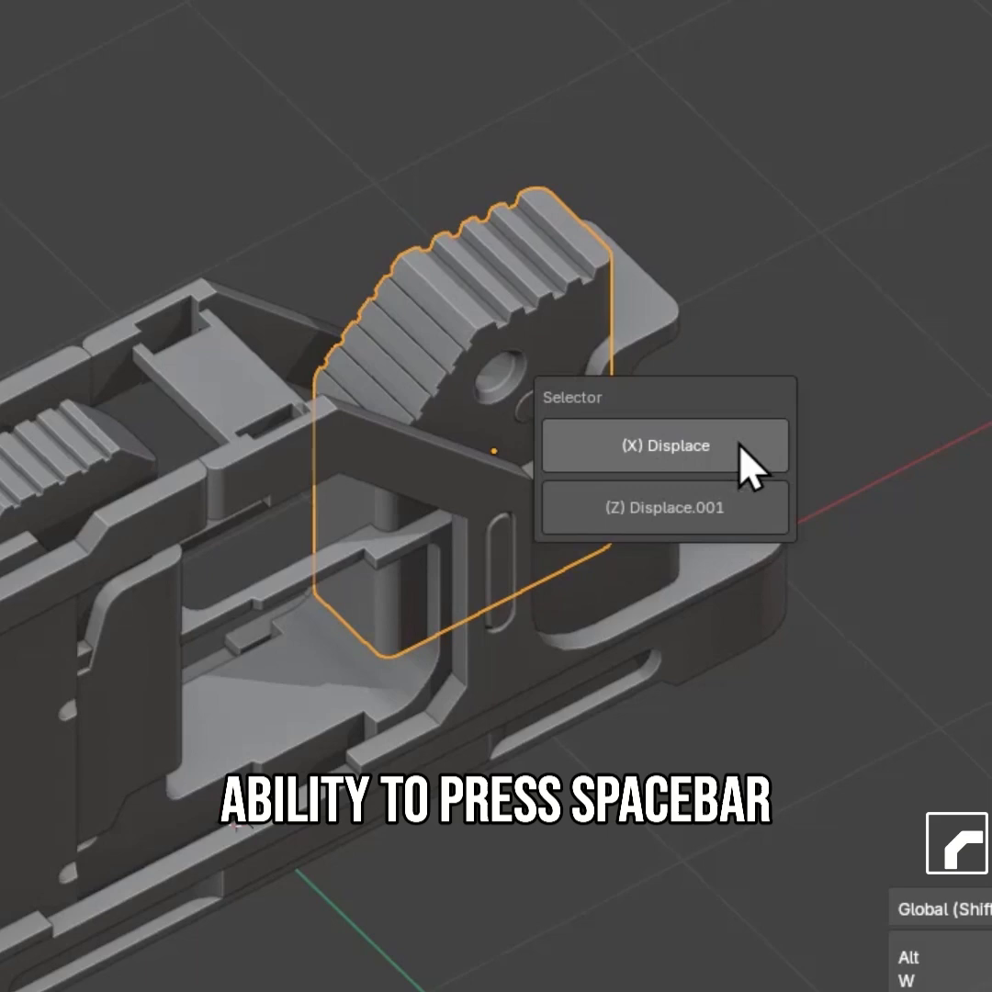
Adjust the (X) Displace, then shift the part along Z via (Z) Displace.001.
click(666, 447)
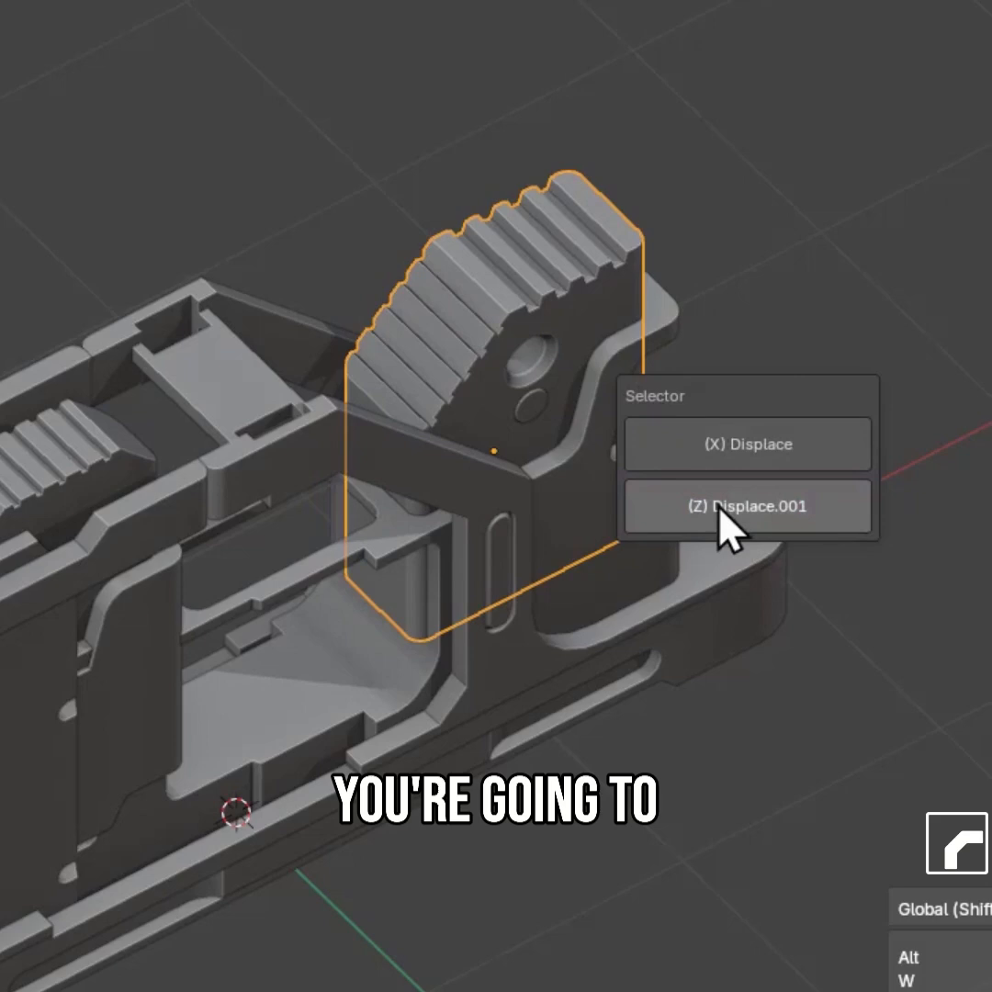
click(748, 505)
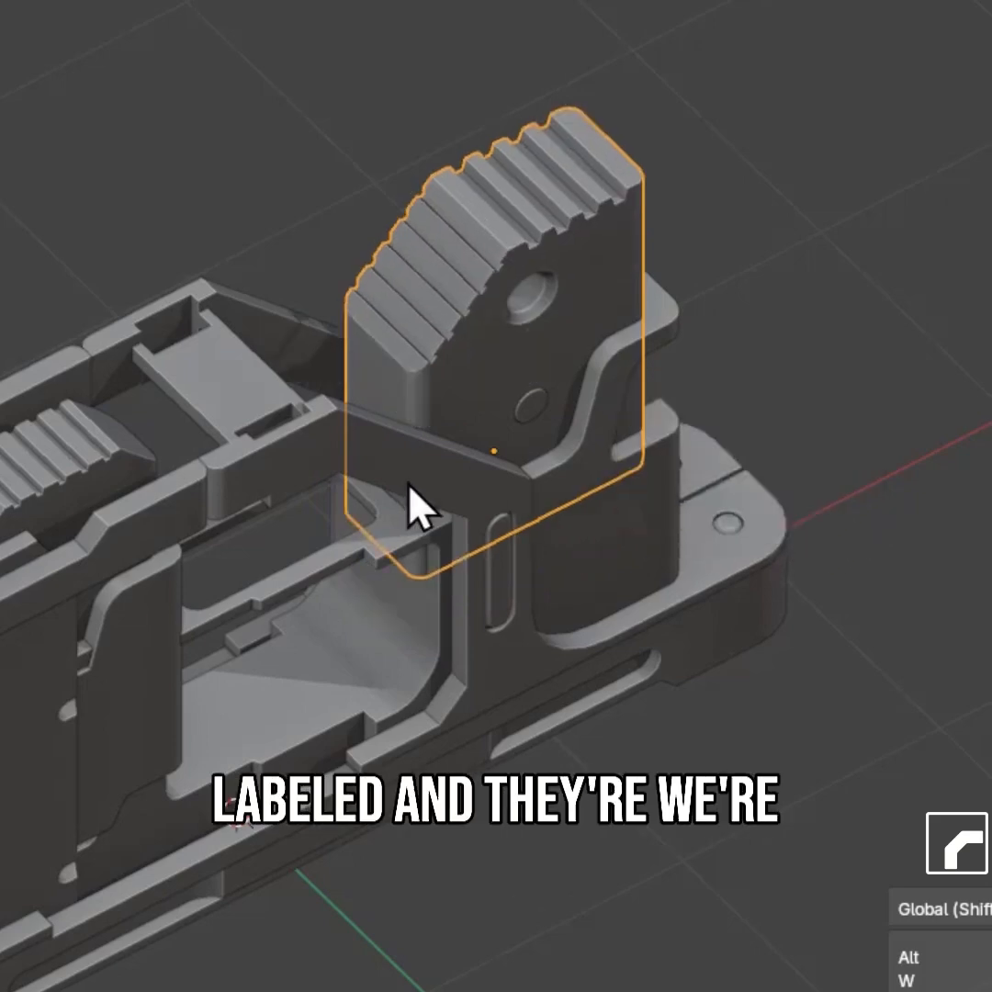
drag(422, 514, 639, 523)
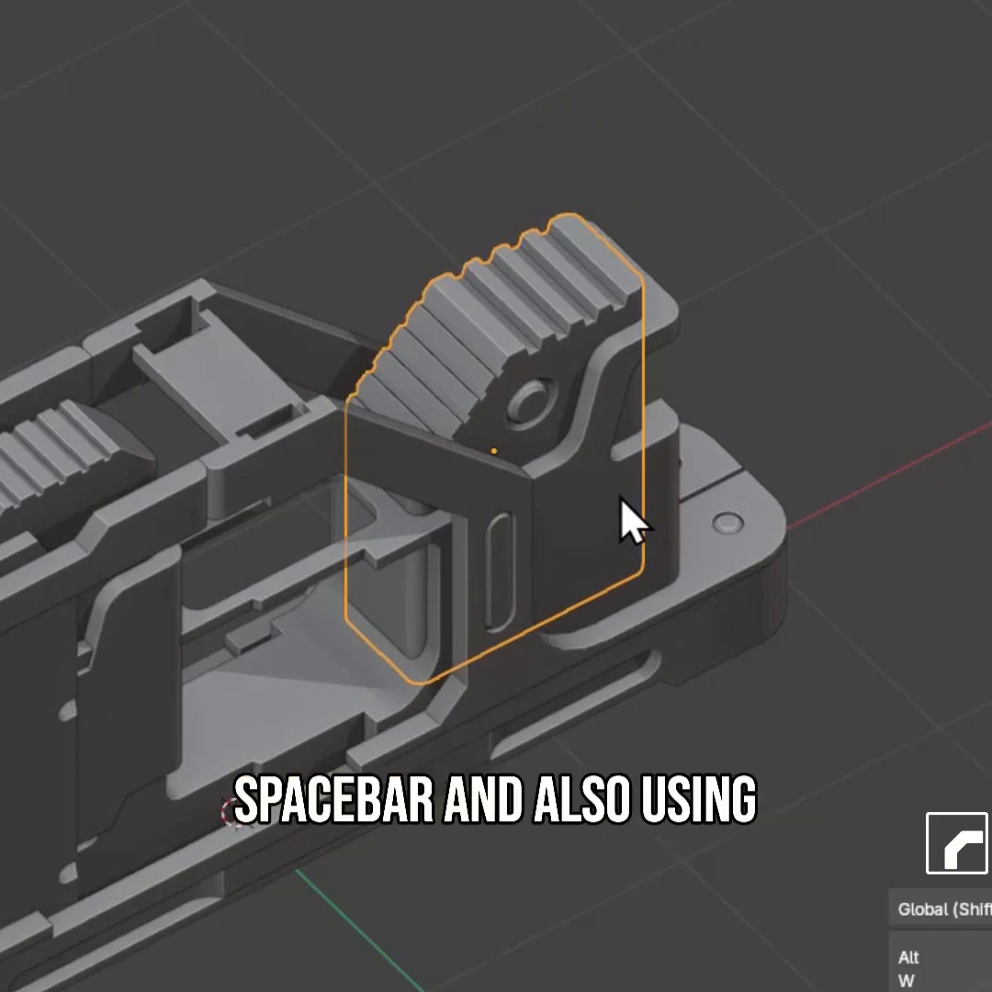
Bring up the Selector popup offering (X) Displace and (Z) Displace.001.
key(space)
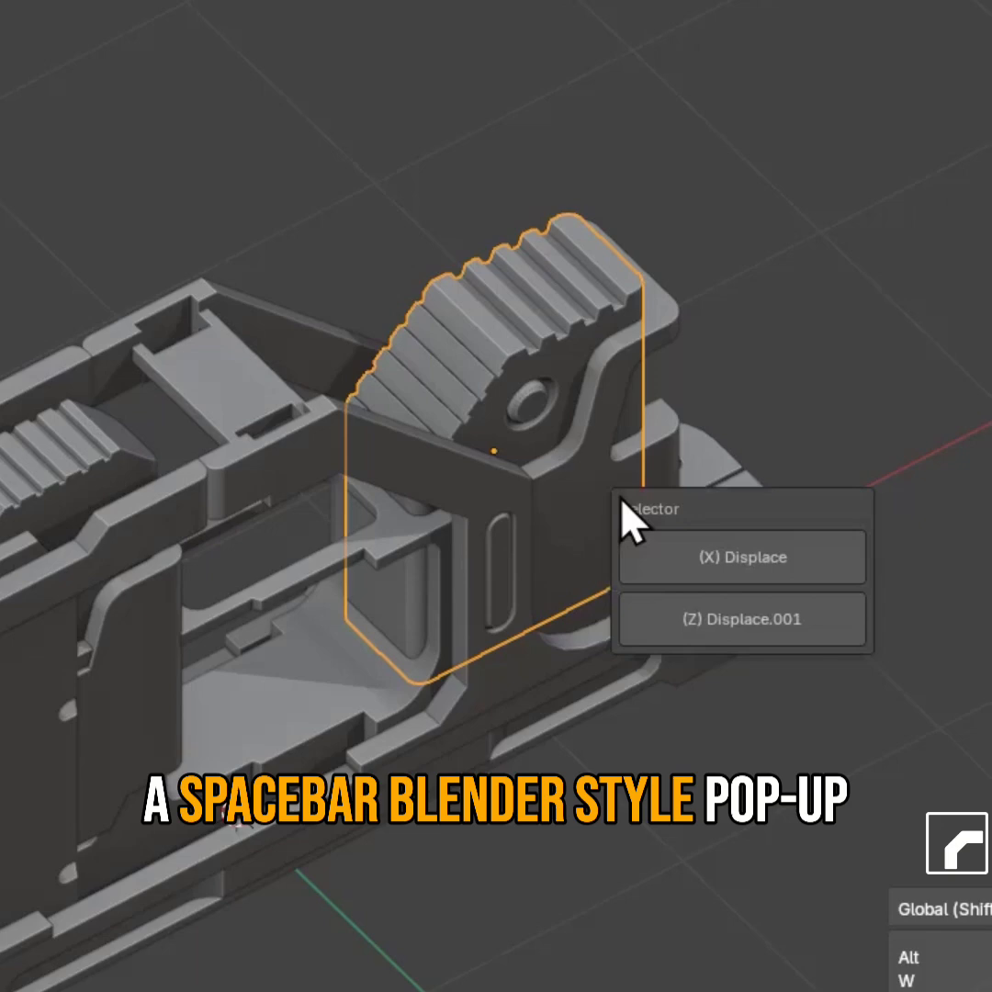
mouse_move(625, 496)
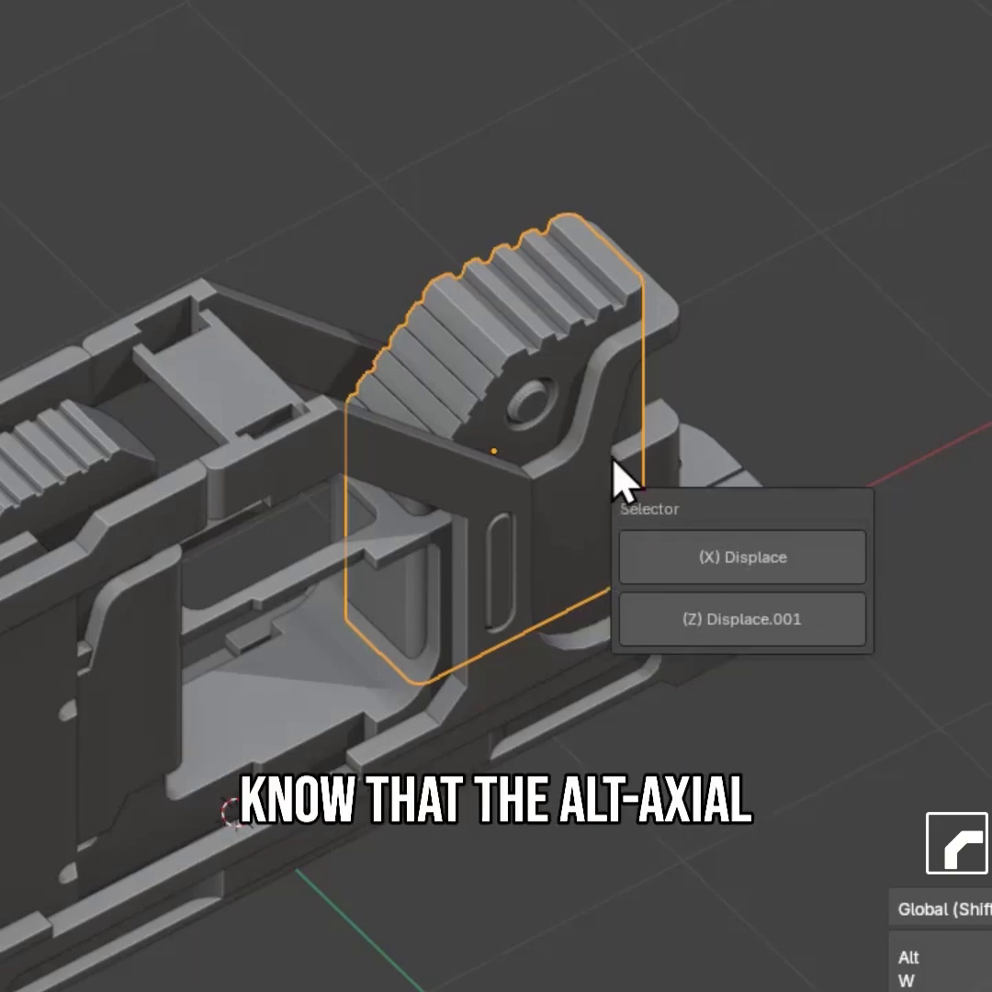